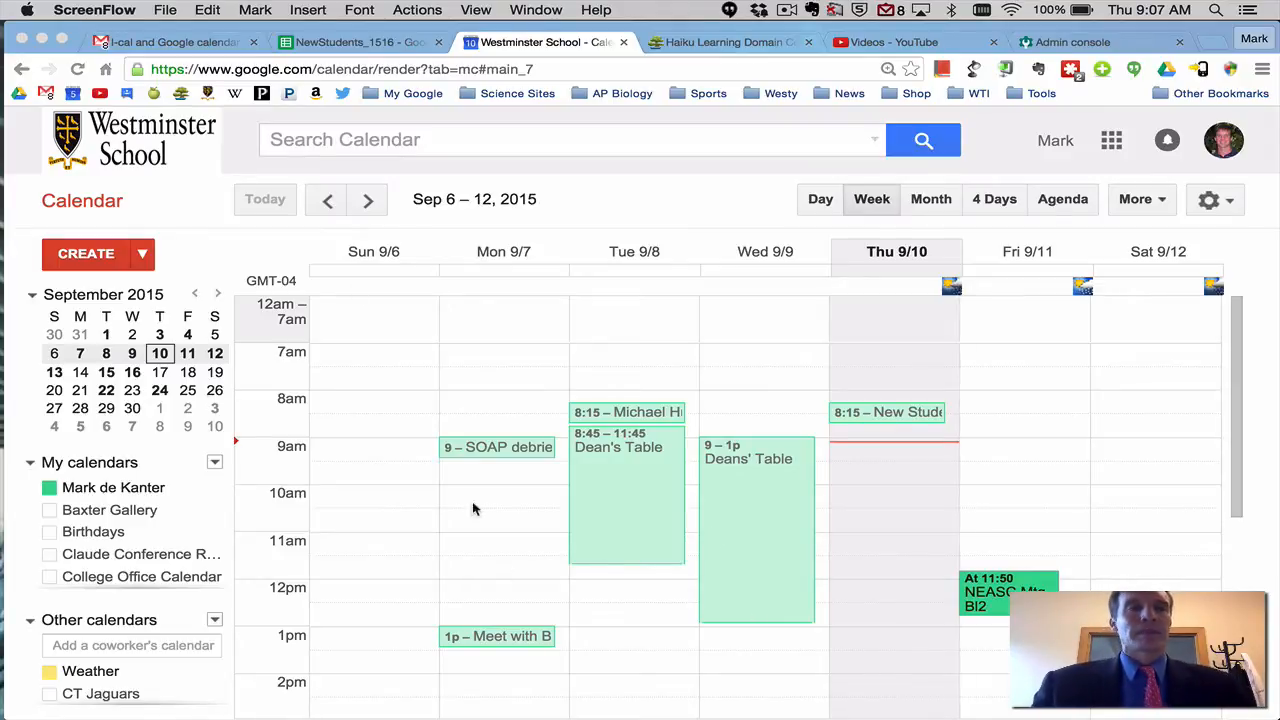
Copy the iCal feed link from the 'I-cal and Google calendar' email in Gmail.
click(170, 42)
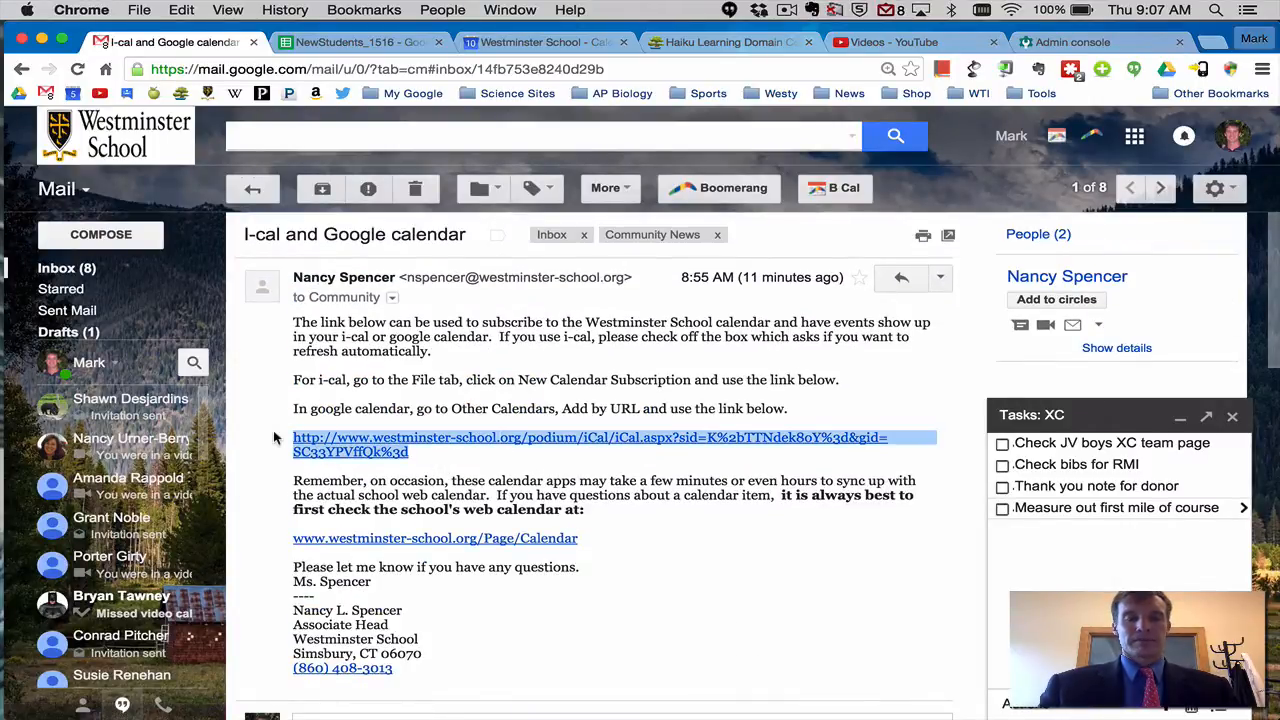
right_click(590, 437)
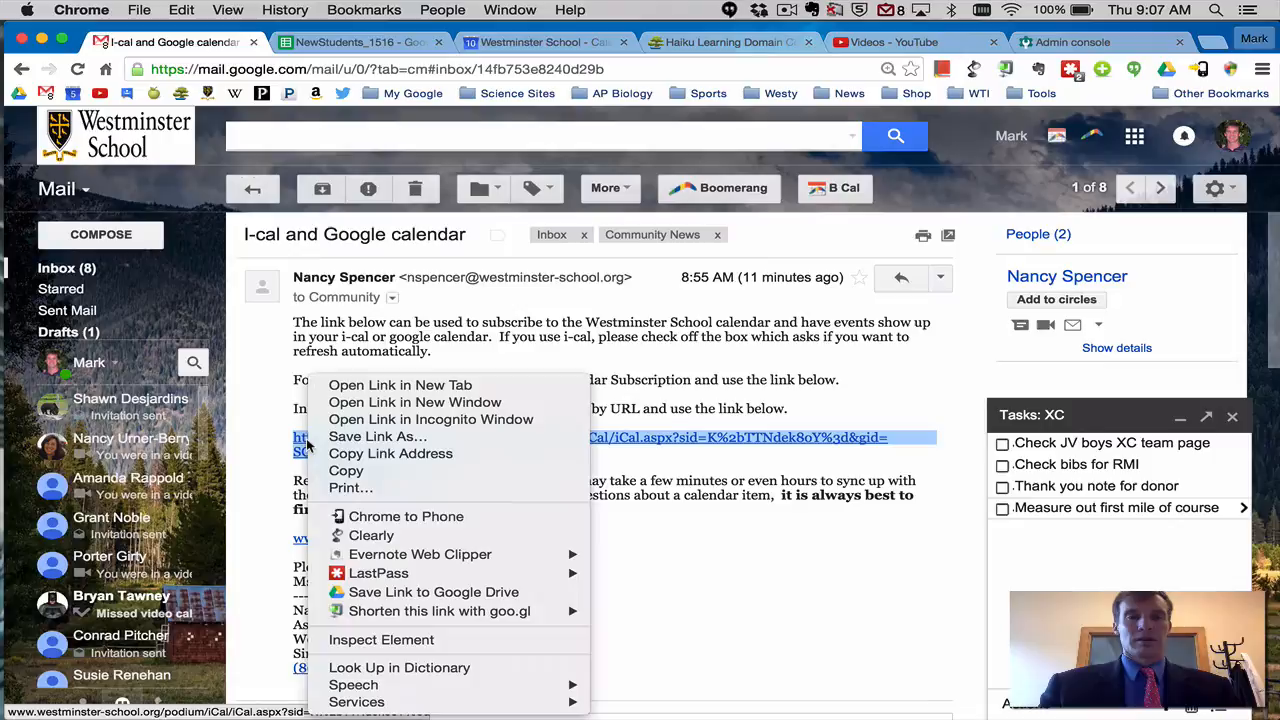
mouse_move(345, 470)
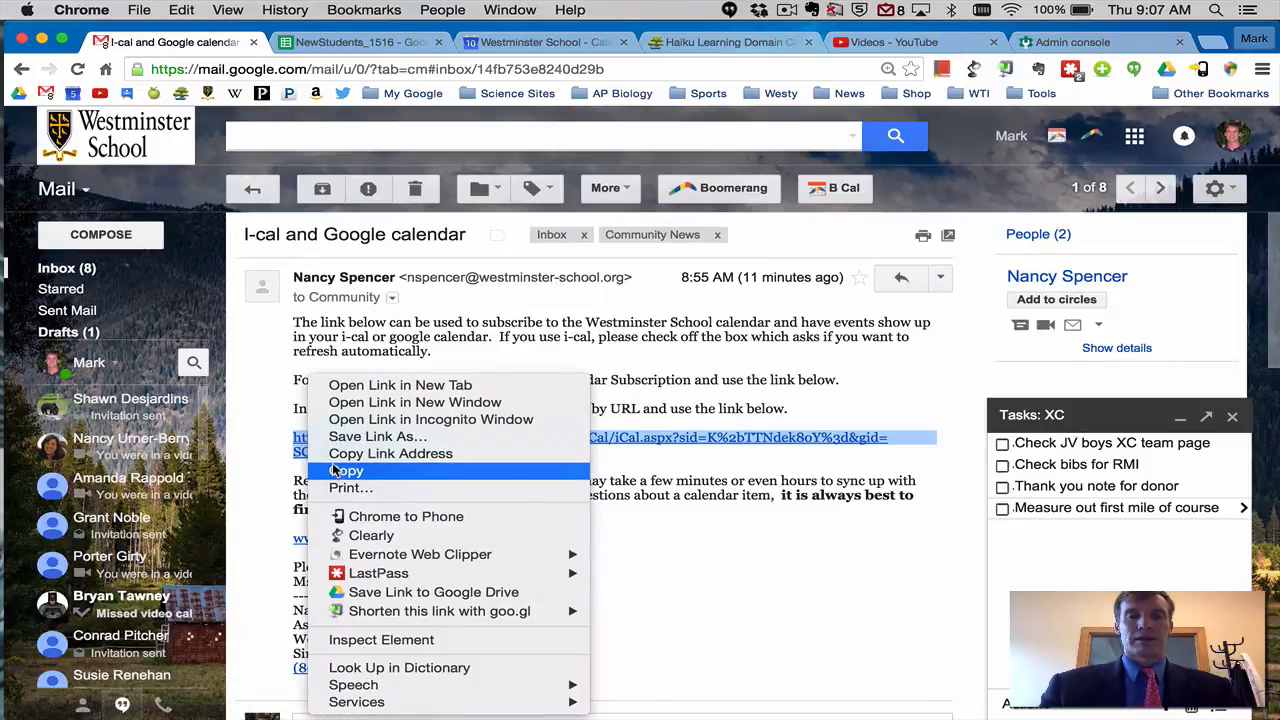
click(545, 42)
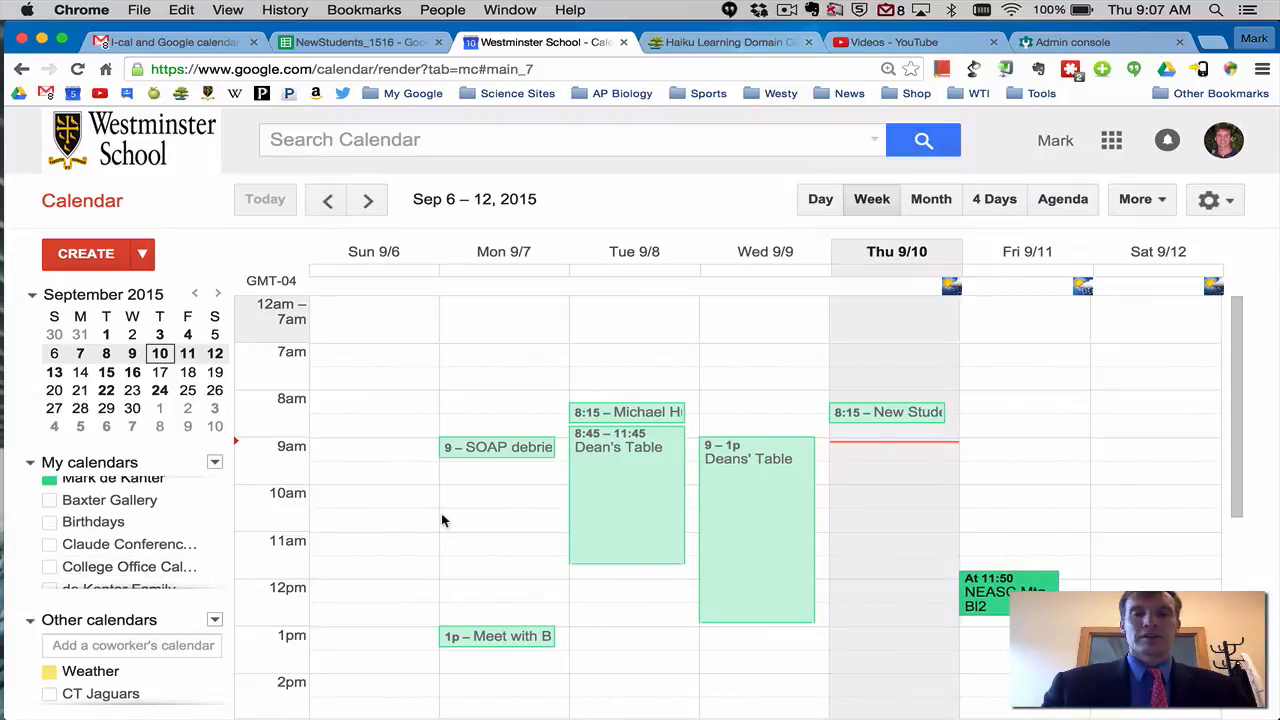
Add the Westminster School iCal feed URL under Other calendars via Add by URL.
scroll(down, 3)
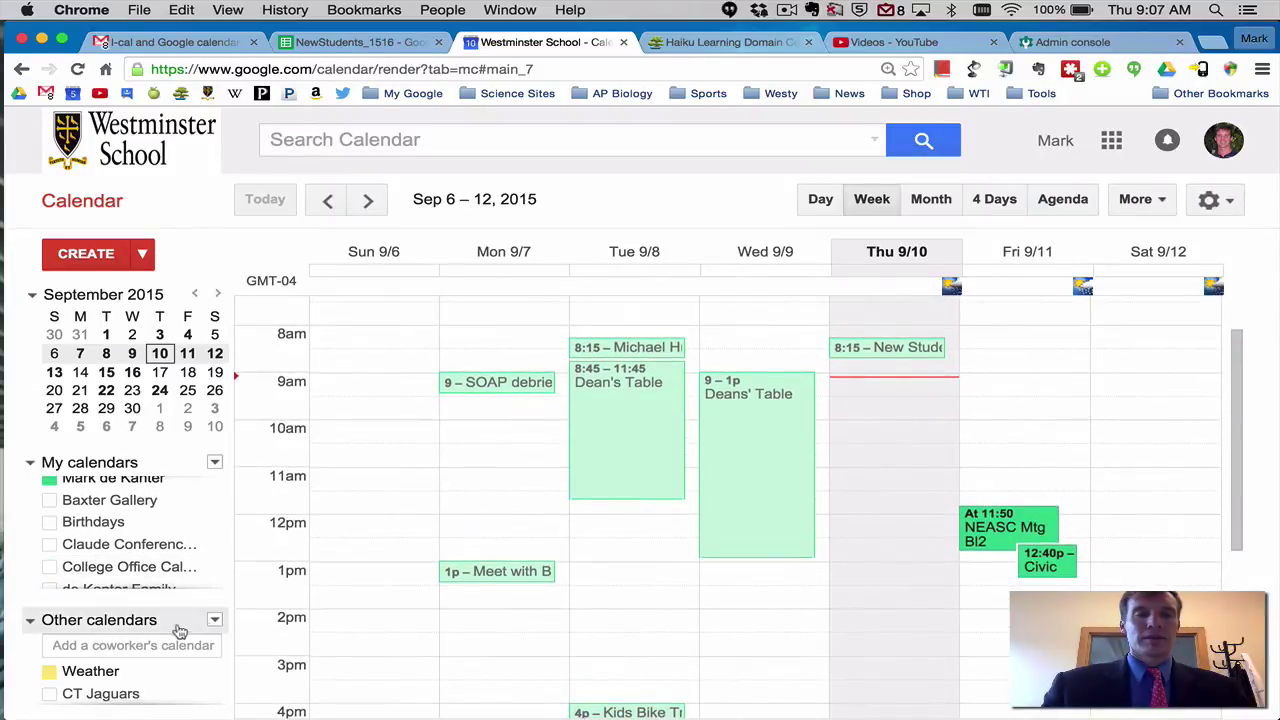
click(214, 620)
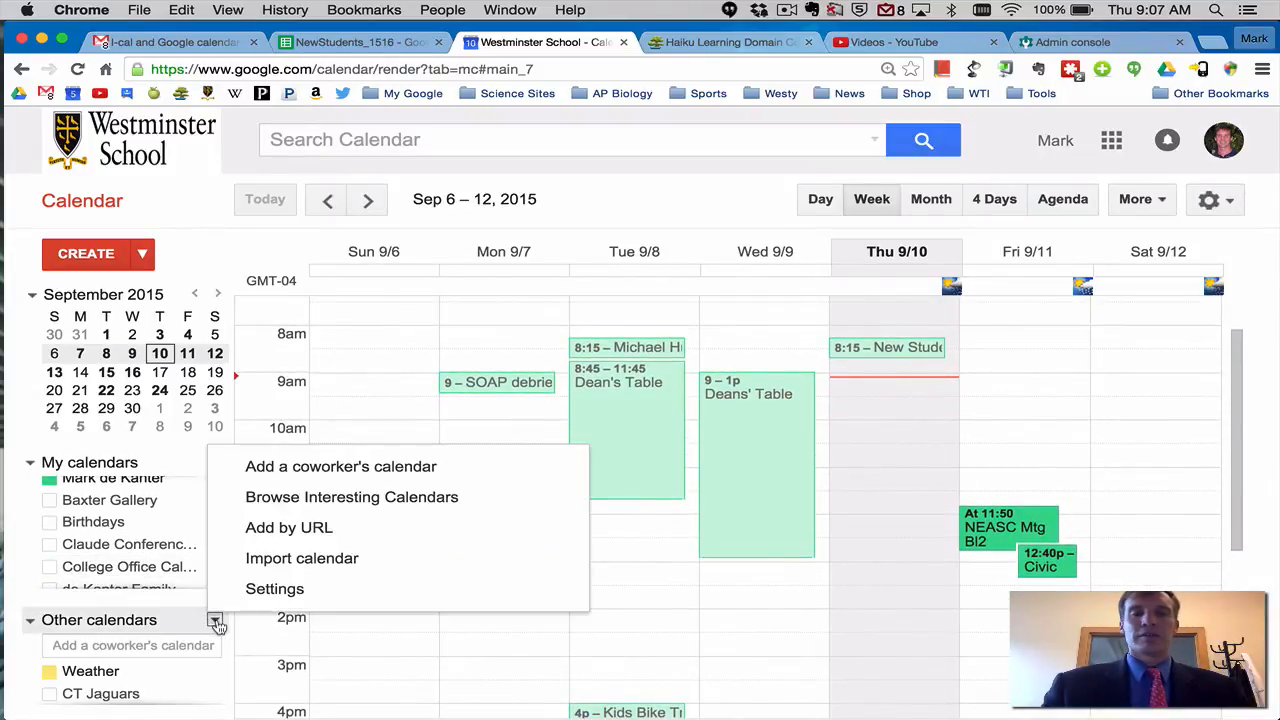
mouse_move(289, 527)
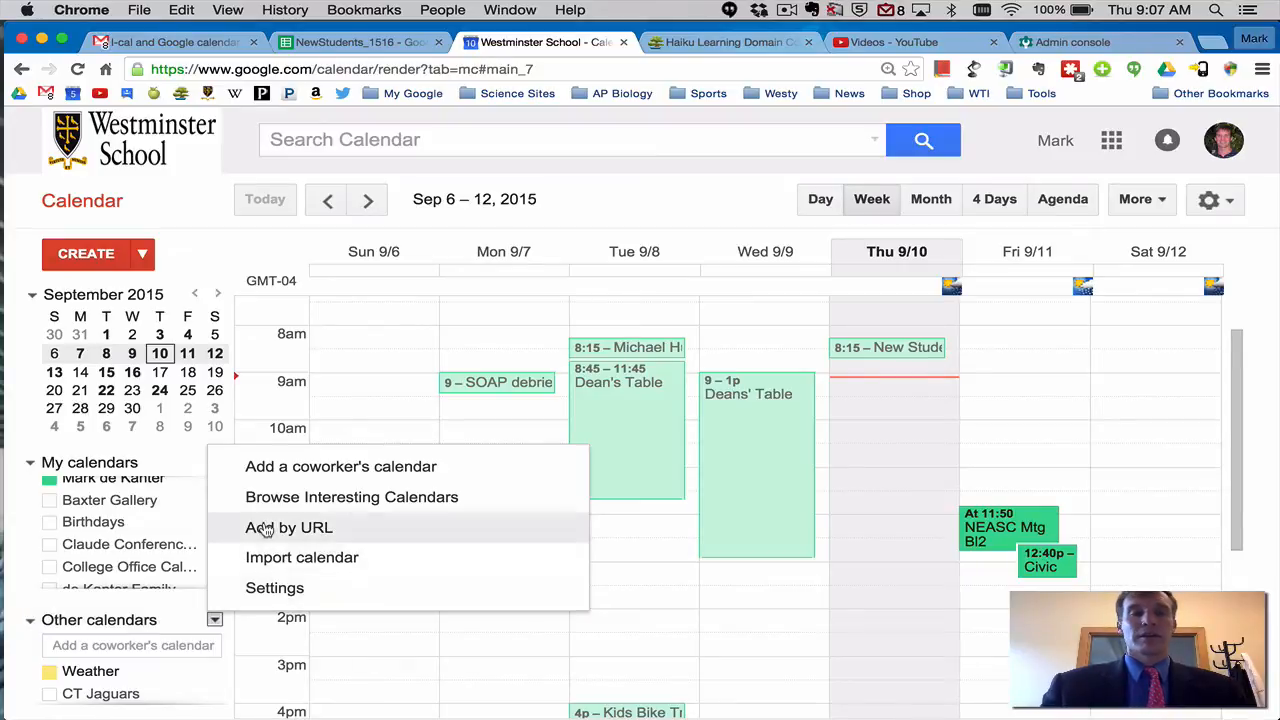
click(289, 527)
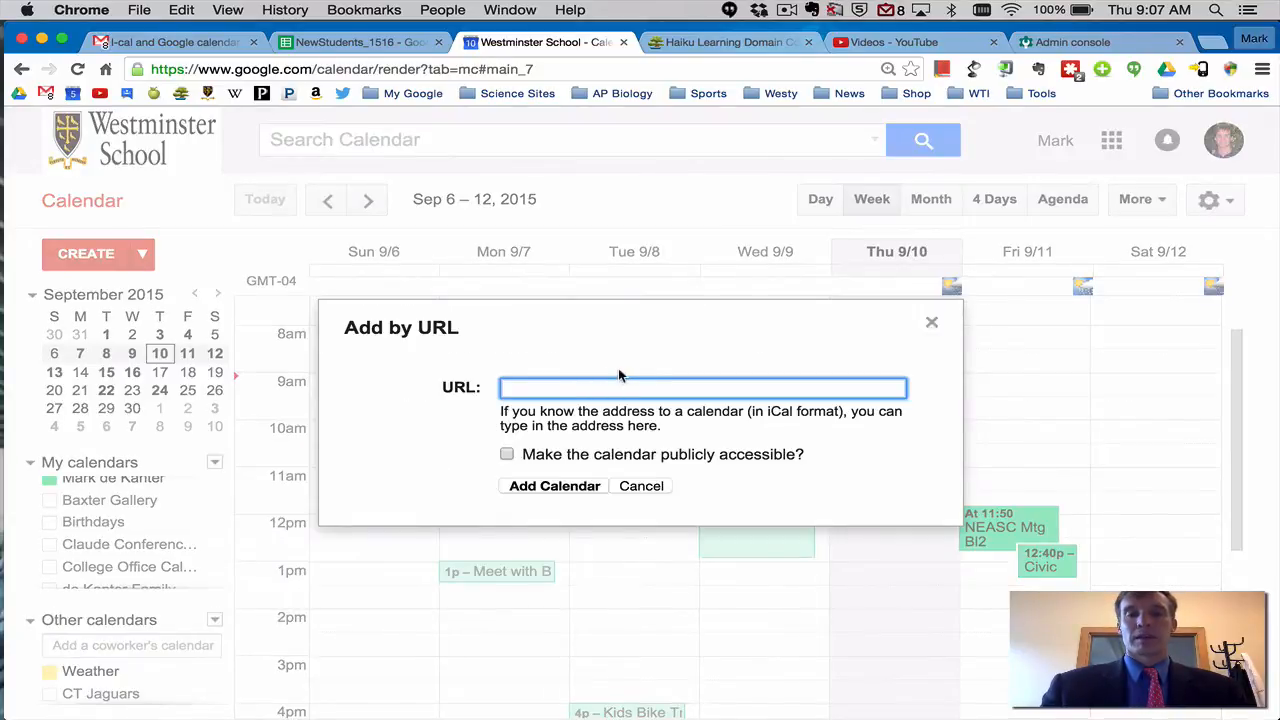
text(spx?sid=K%2bTTNdek8oY%3d&gid=SC33YPVffQk%3d)
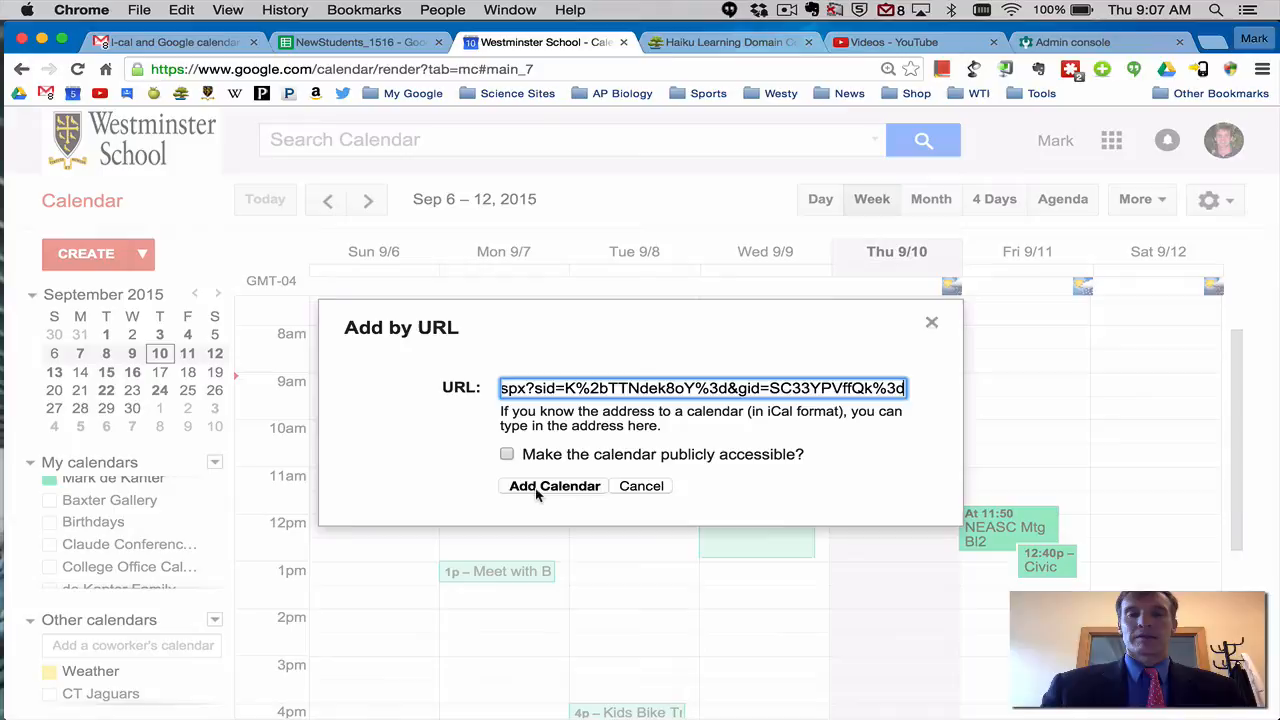
click(554, 486)
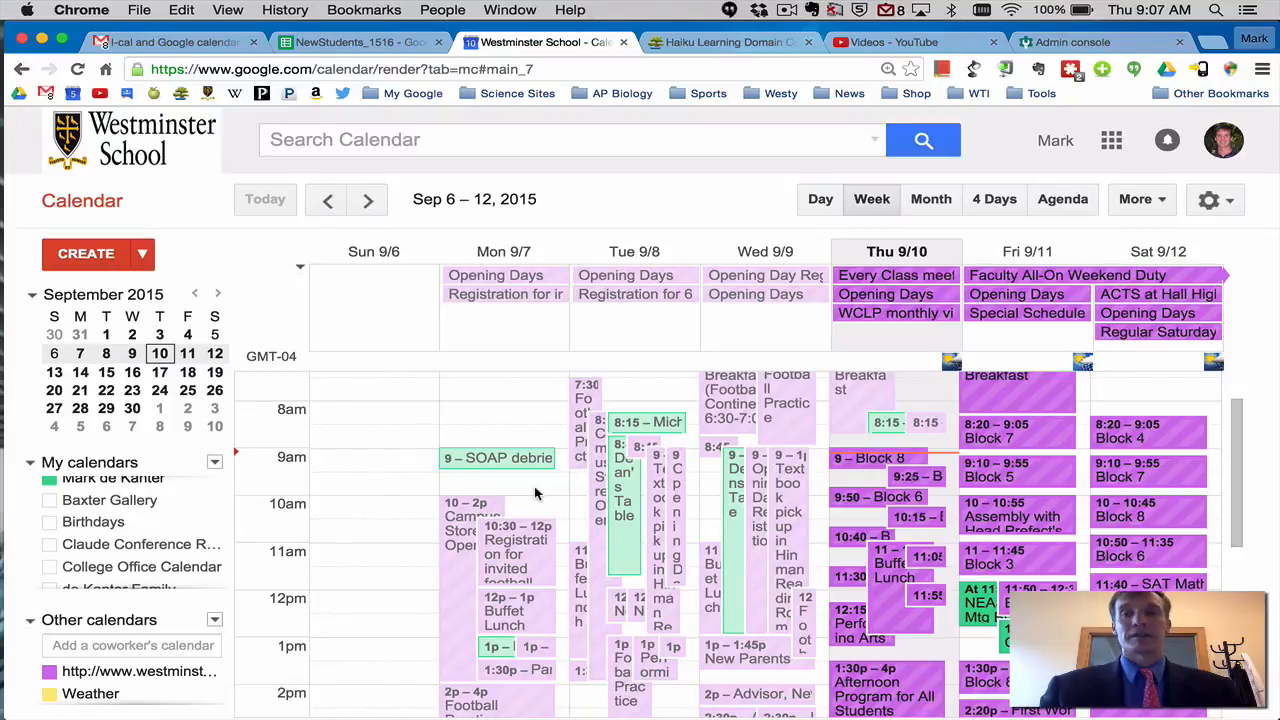
mouse_move(677, 527)
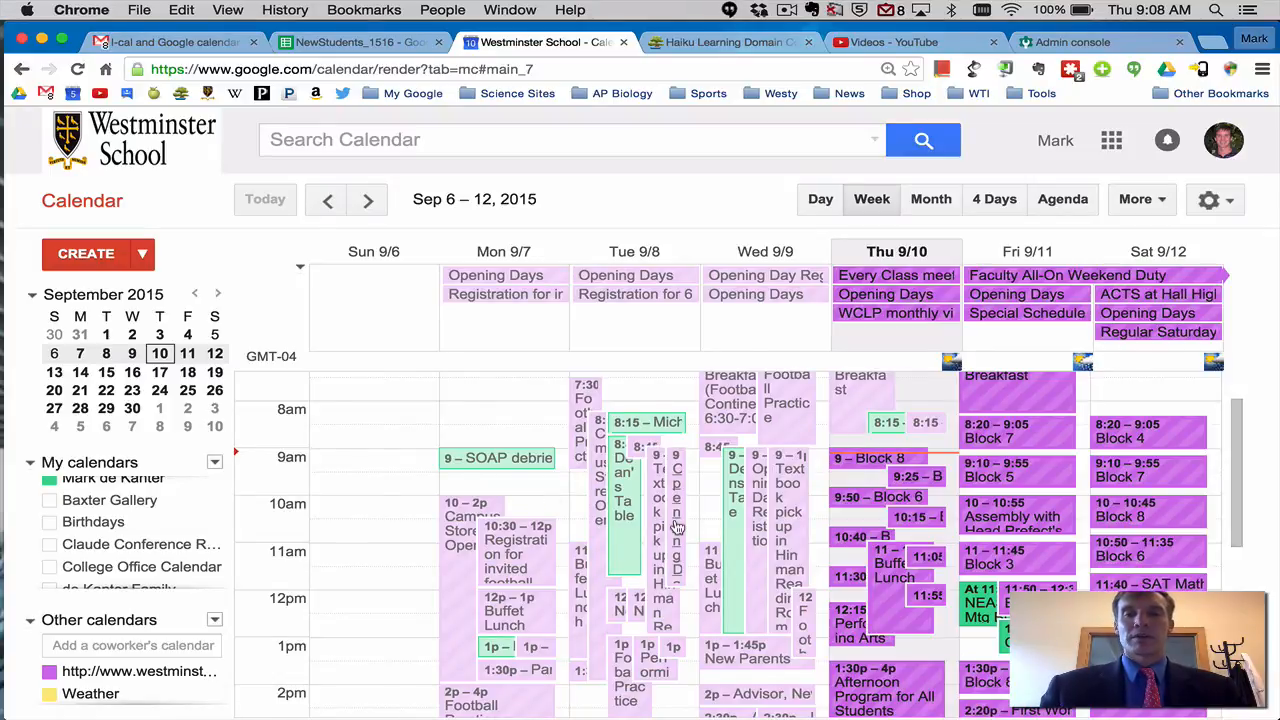
scroll(down, 3)
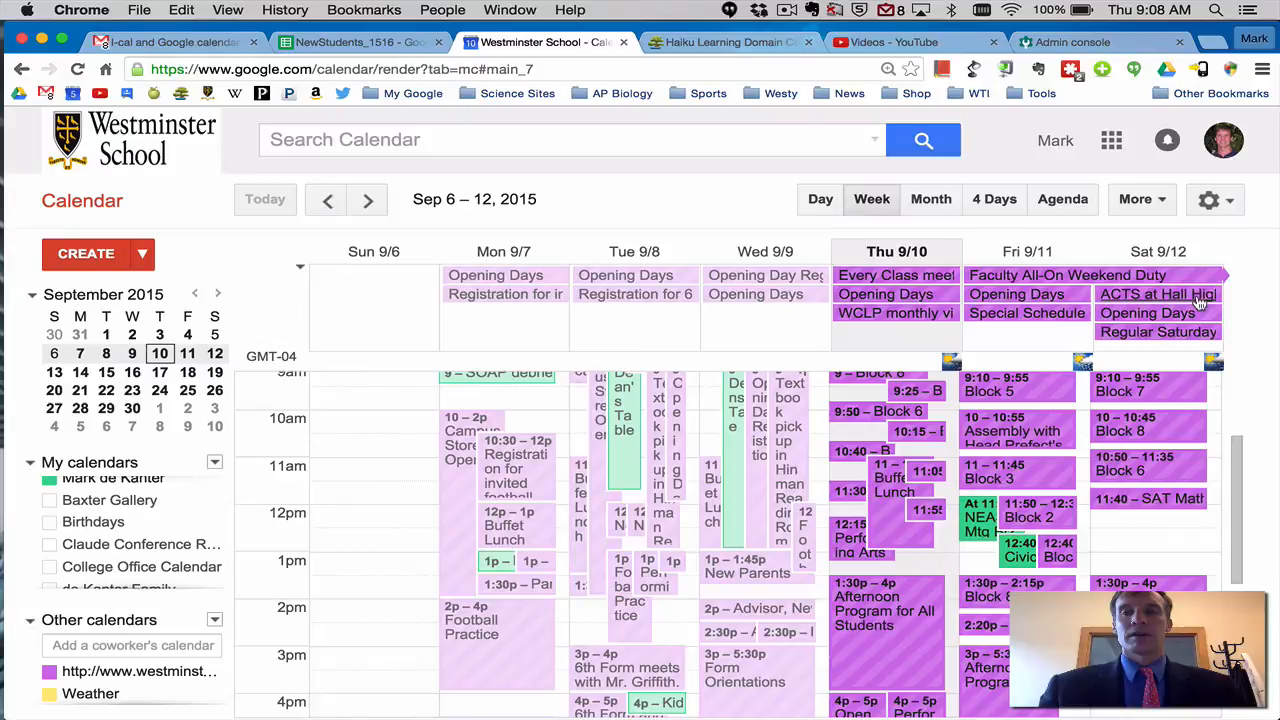
Switch to Agenda view, scroll the event list, and advance to Friday, Sep 11.
click(1062, 199)
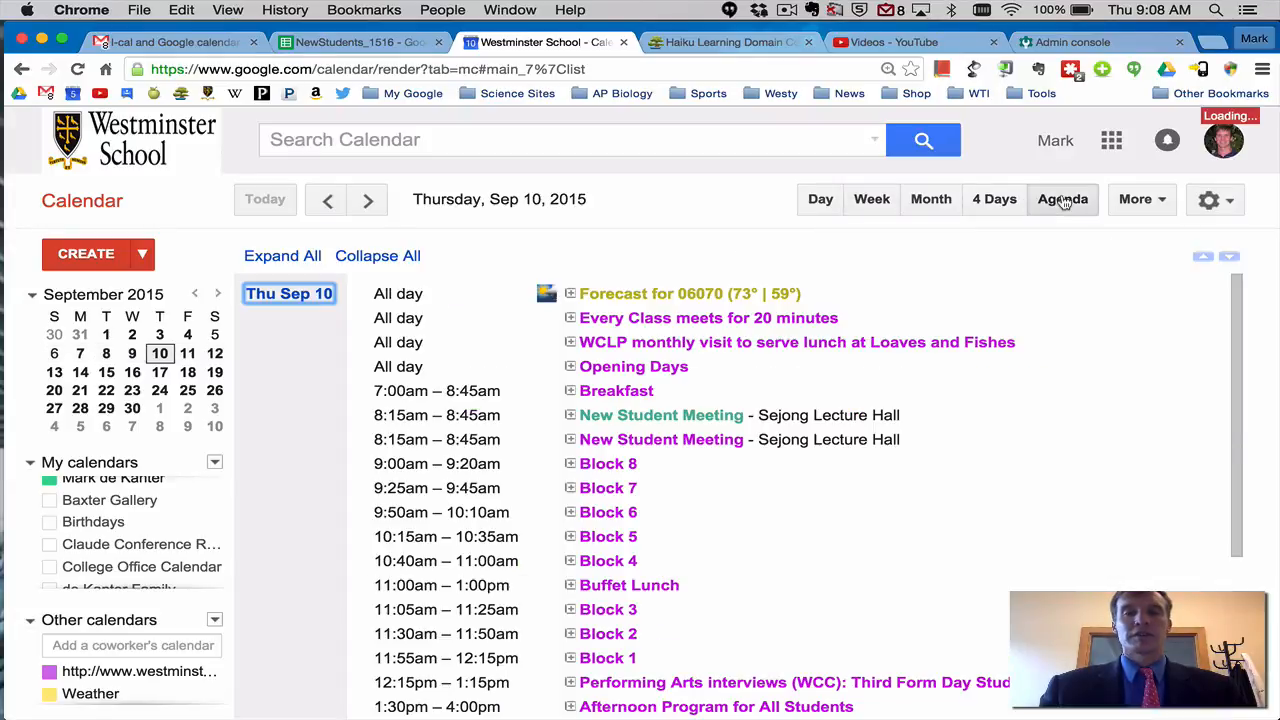
scroll(down, 3)
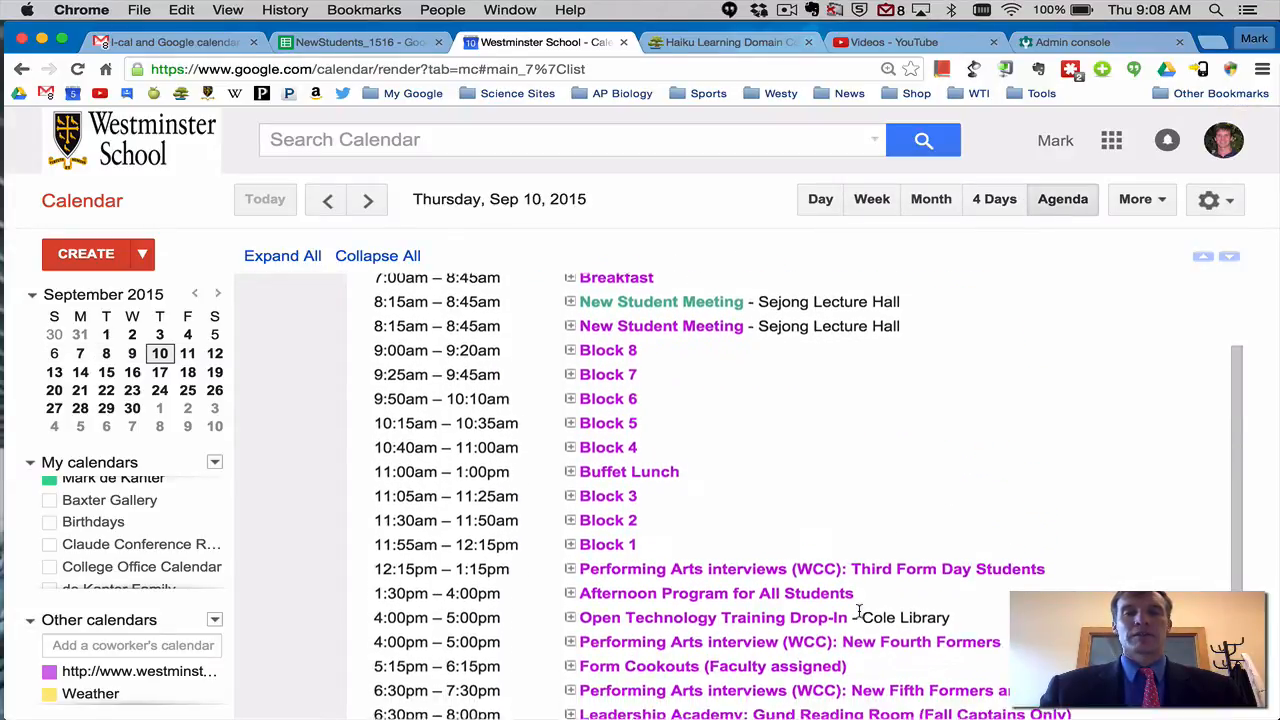
scroll(down, 3)
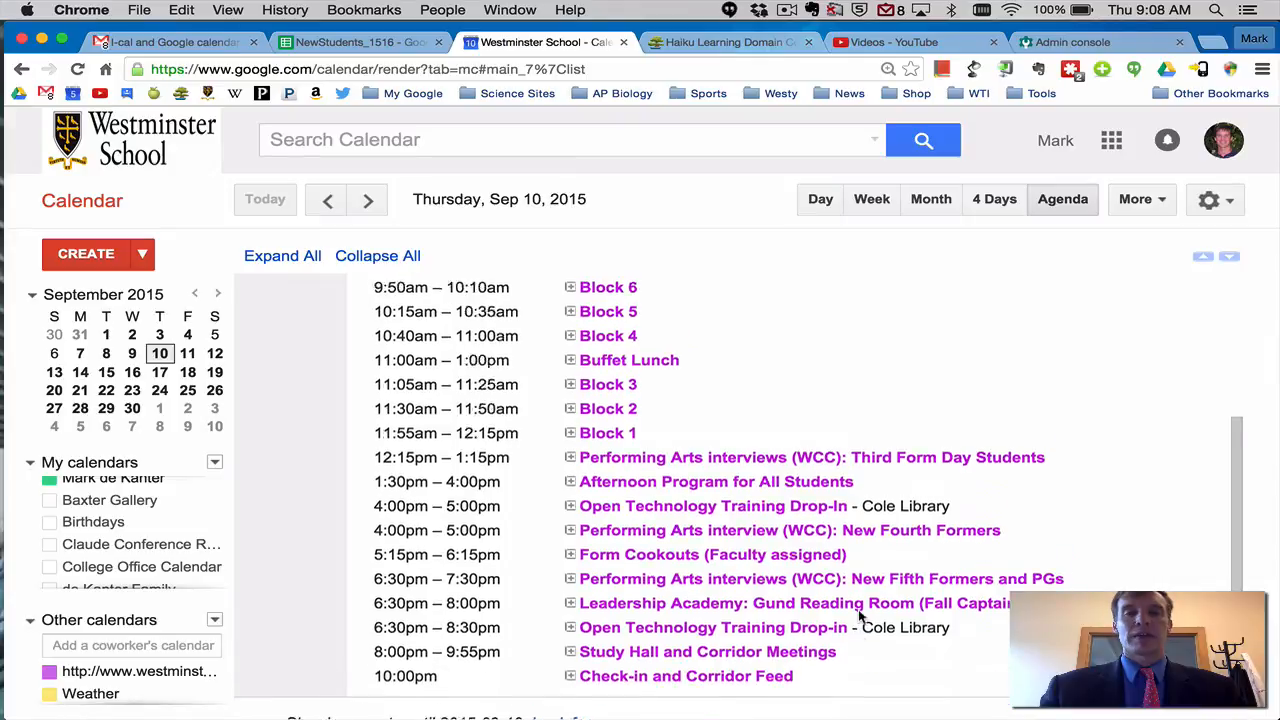
click(367, 199)
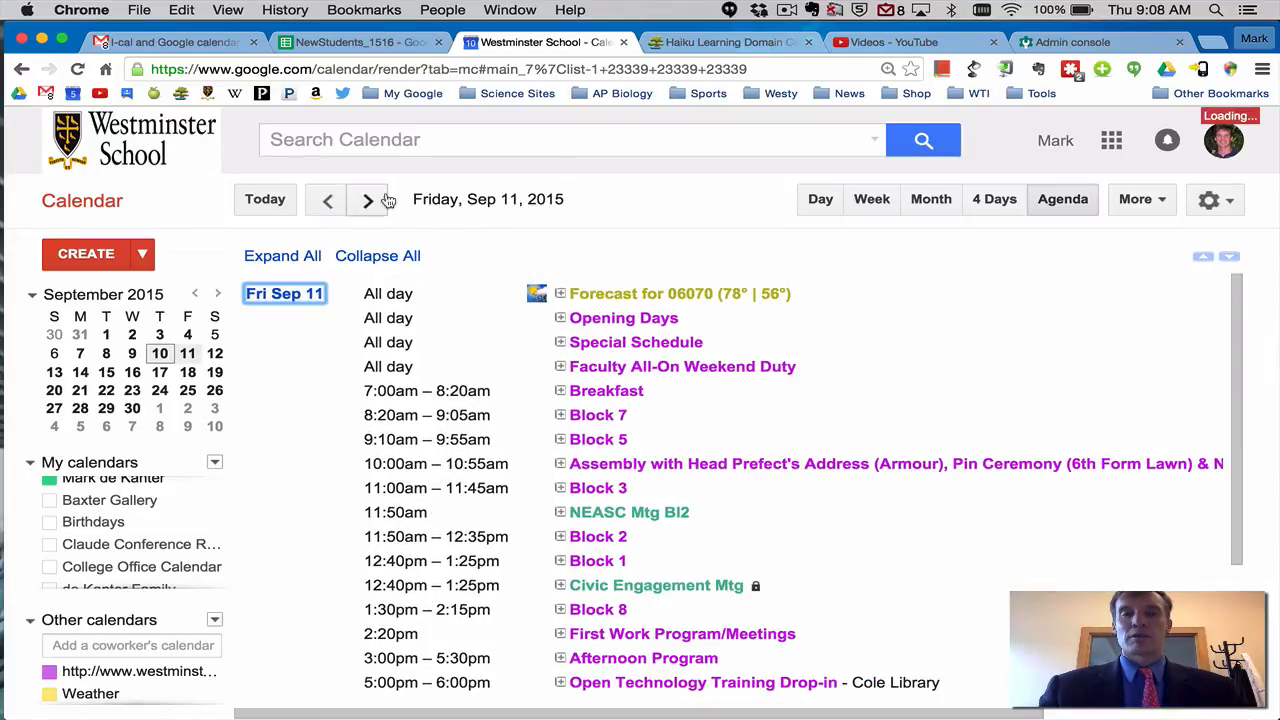